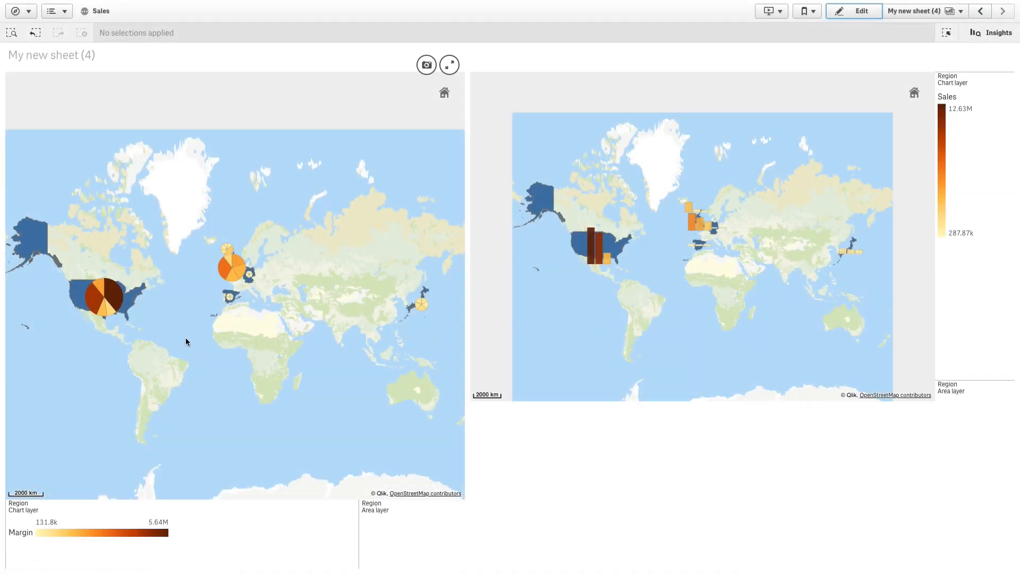
mouse_move(587, 252)
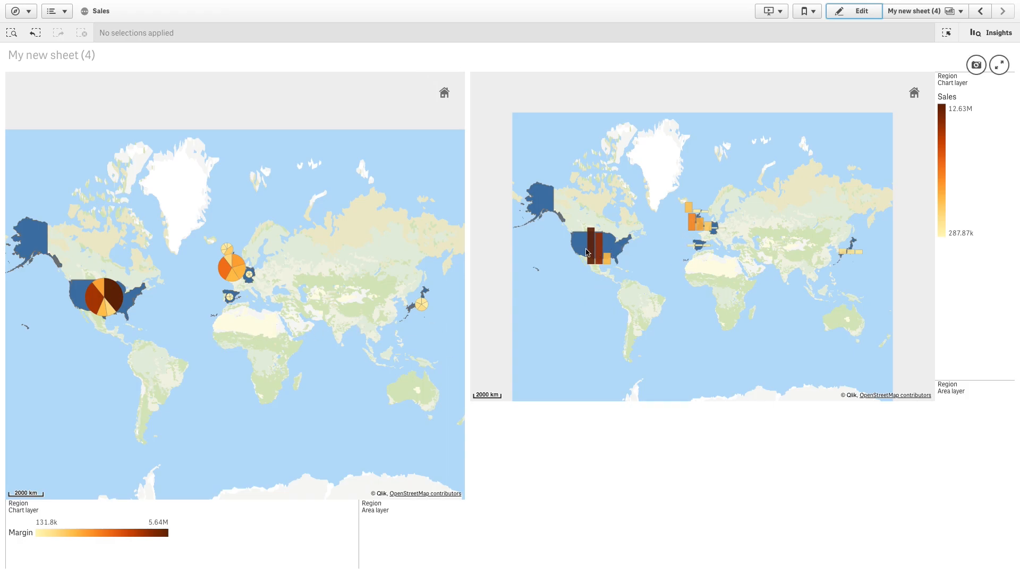
mouse_move(609, 251)
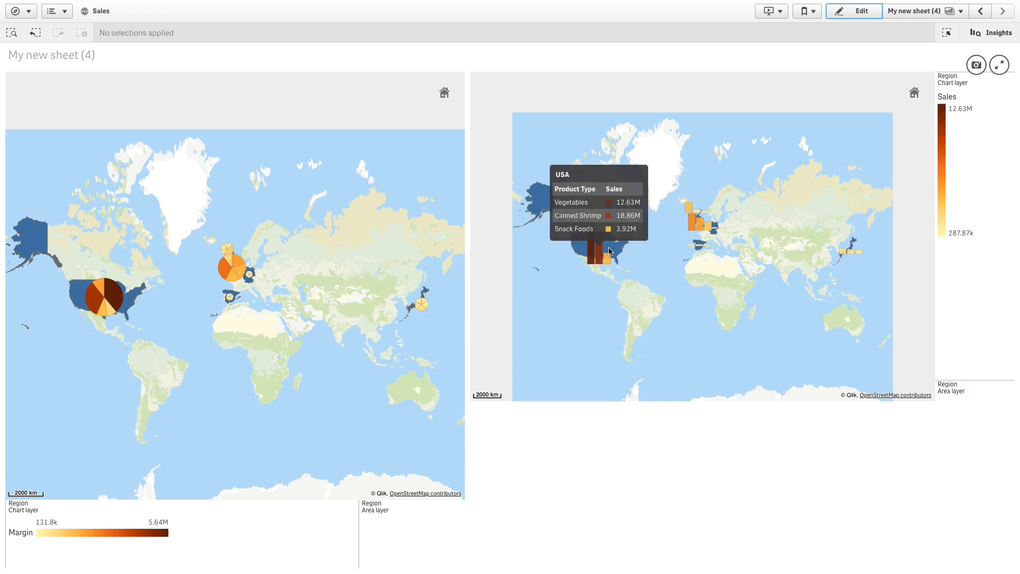
mouse_move(695, 224)
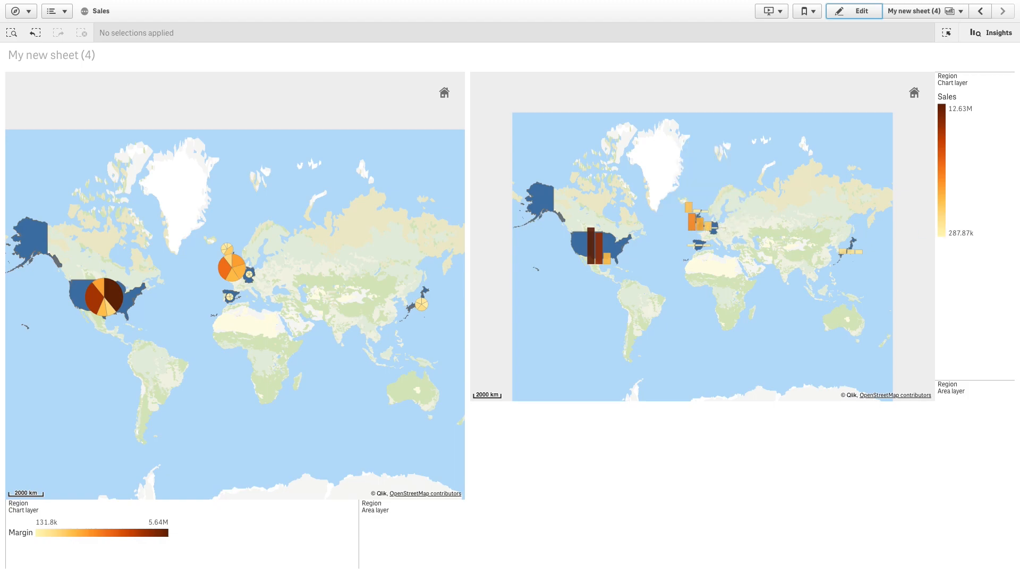
- Enter edit mode and drop an empty Map chart onto the left half of the sheet
left_click(853, 10)
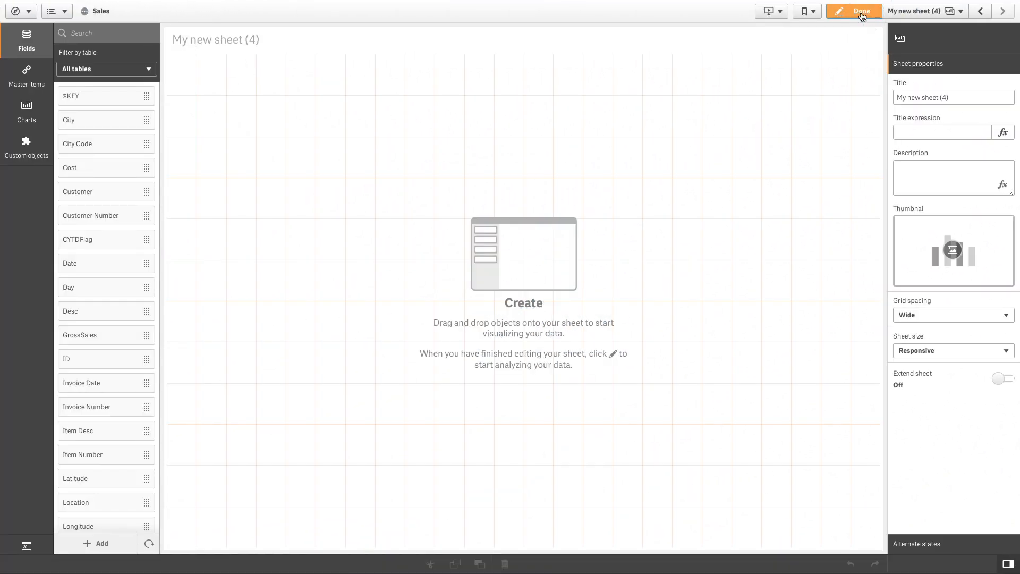
left_click(26, 109)
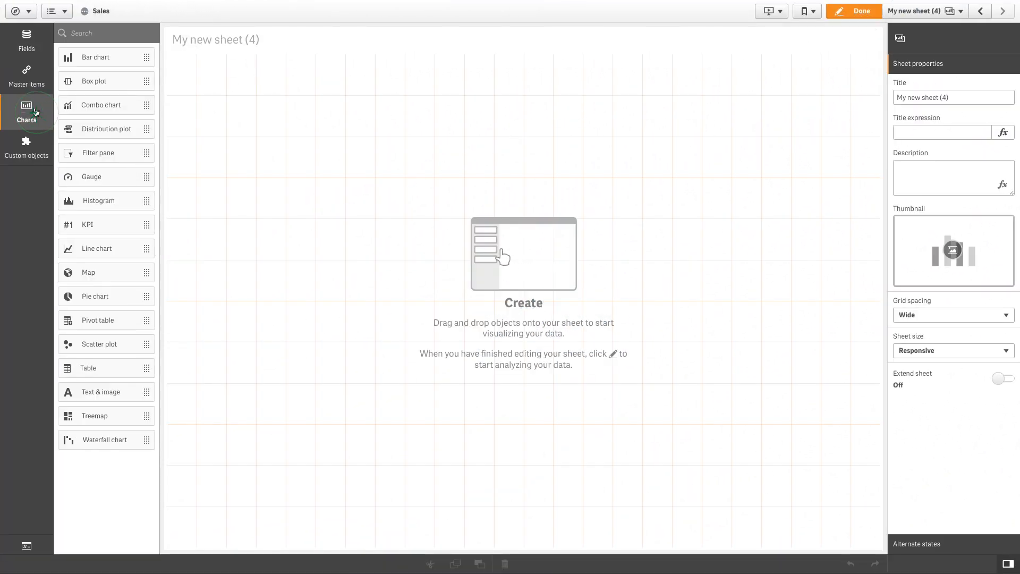
left_click_drag(87, 272, 298, 261)
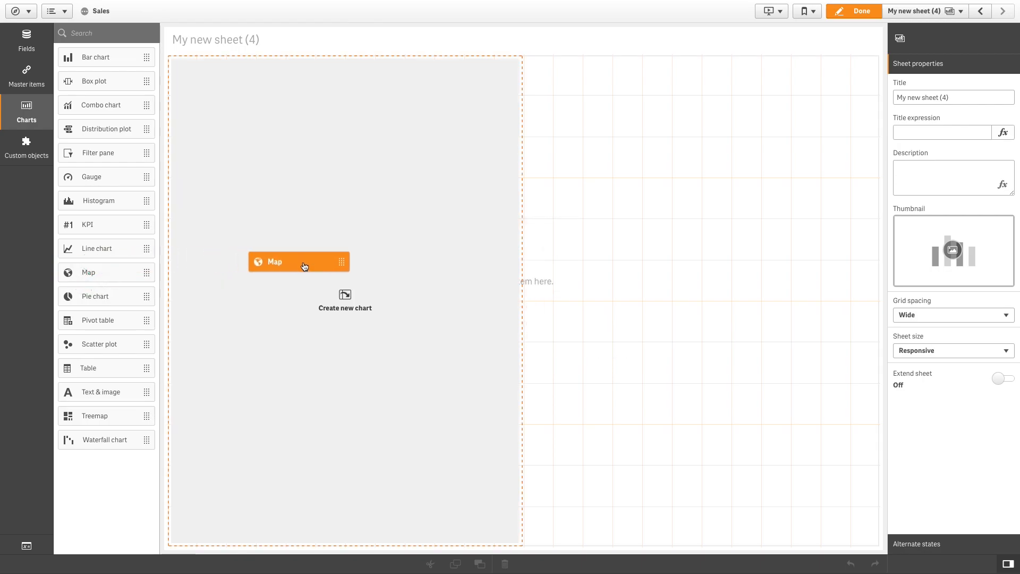
left_click(274, 262)
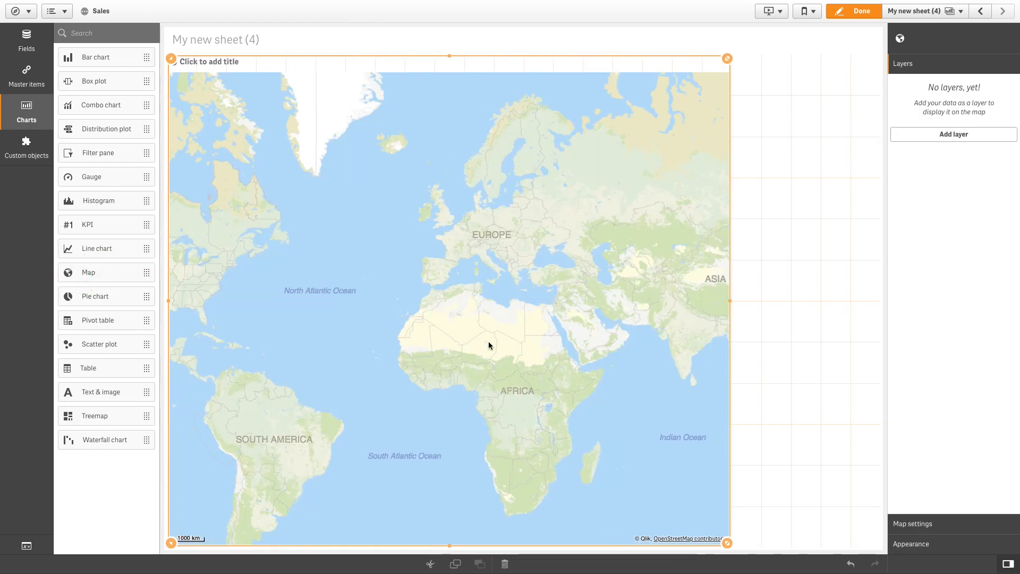
- Search fields for 'REg' and drop Region onto the map as an area layer
type("REg")
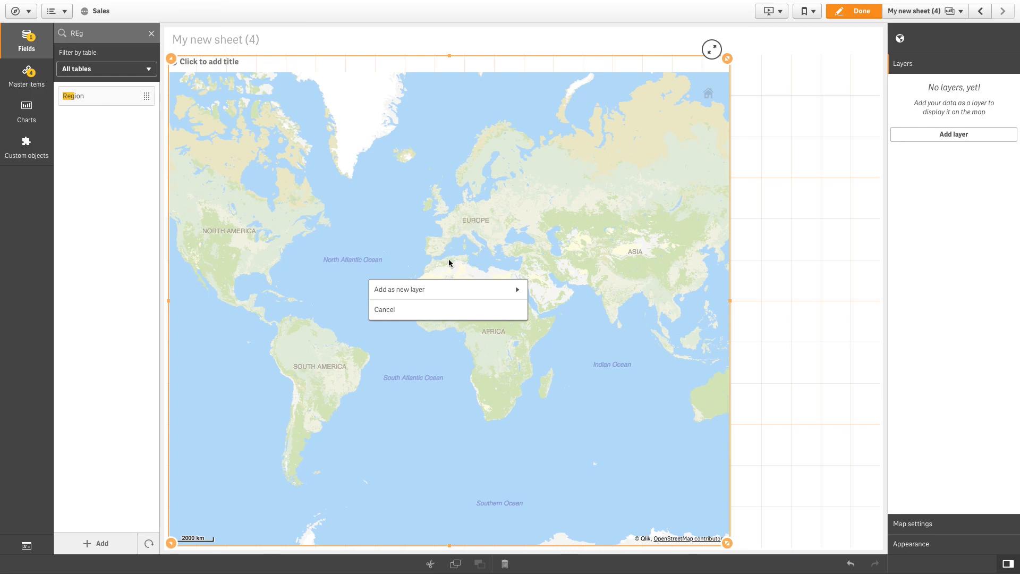
left_click(384, 289)
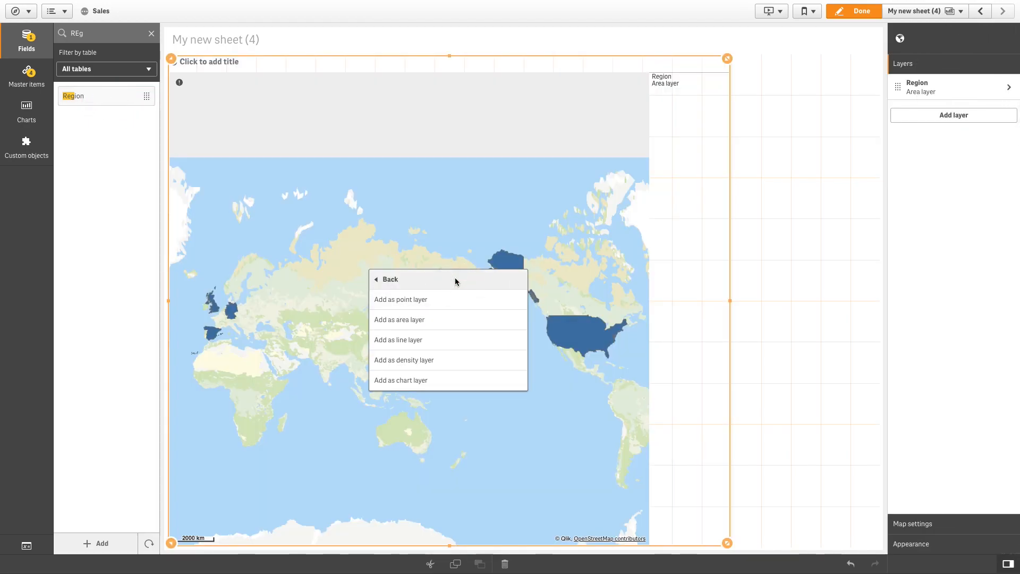
mouse_move(448, 388)
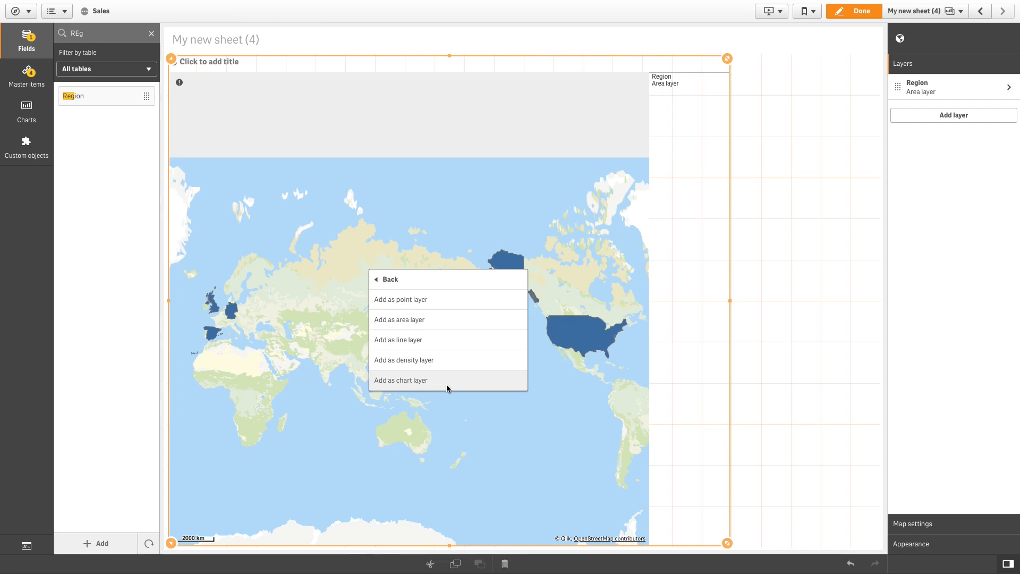
- Add Region again as a chart layer, keeping the Pie chart type
left_click(401, 380)
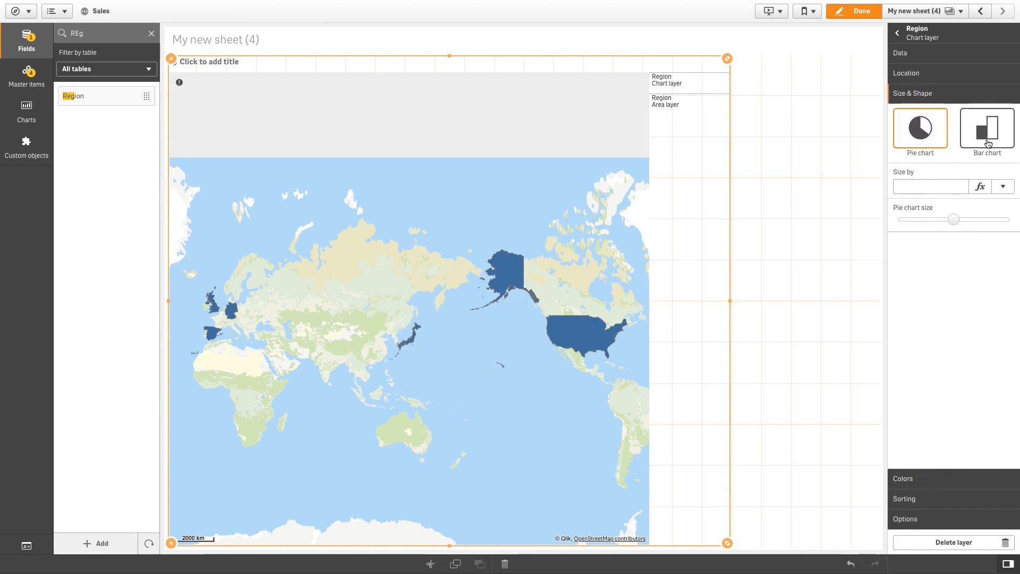
mouse_move(987, 144)
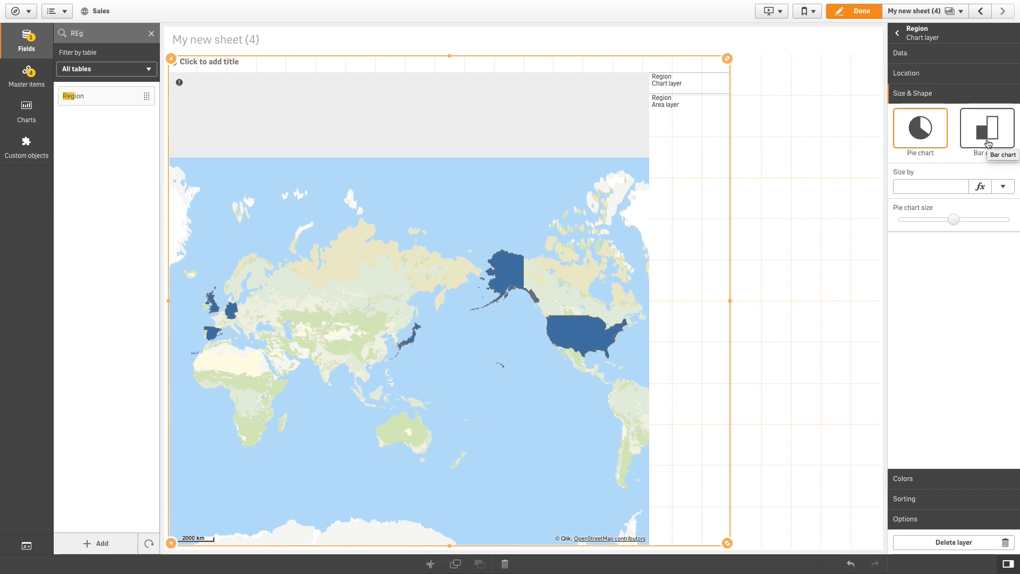
left_click(921, 127)
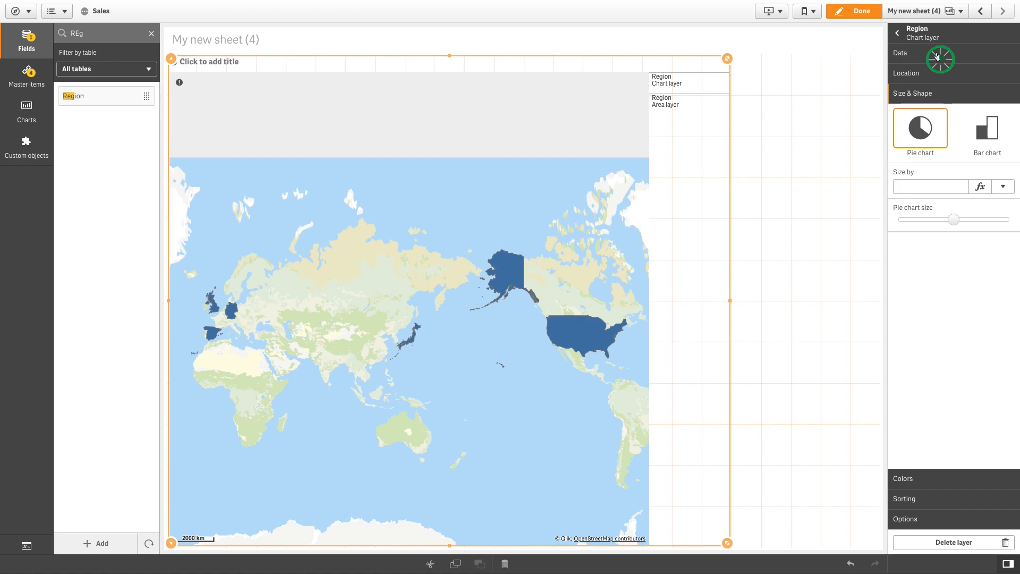
- Slice the pie layer by Product Group with Sales as the angle measure
left_click(900, 53)
type("P")
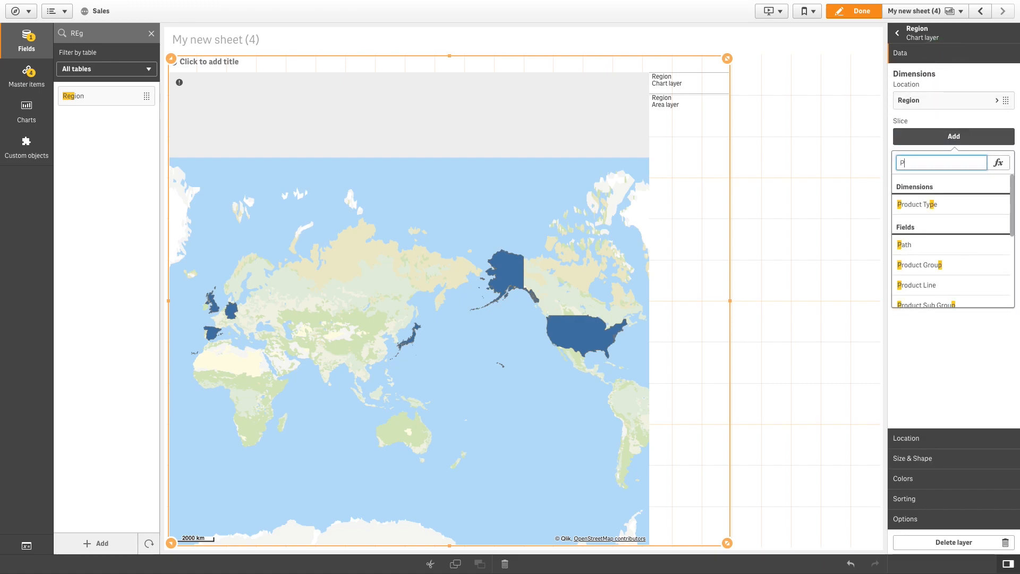
type("rod")
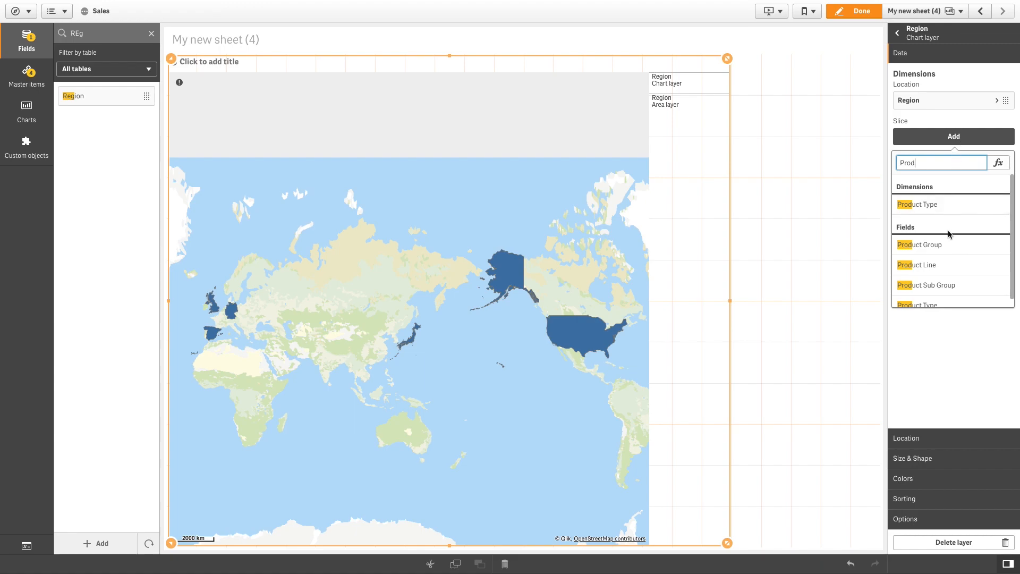
left_click(919, 245)
type("Sa")
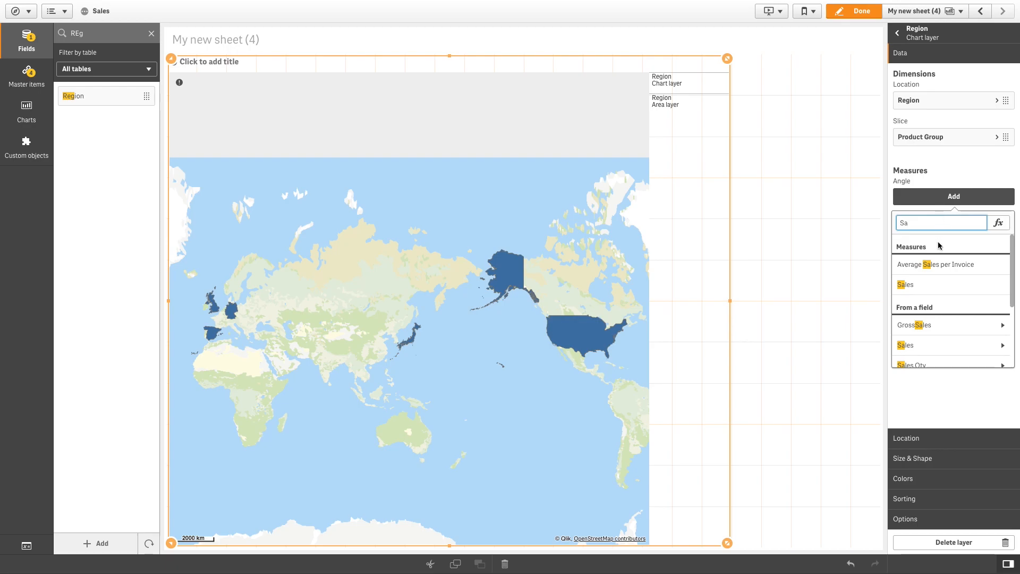
left_click(905, 284)
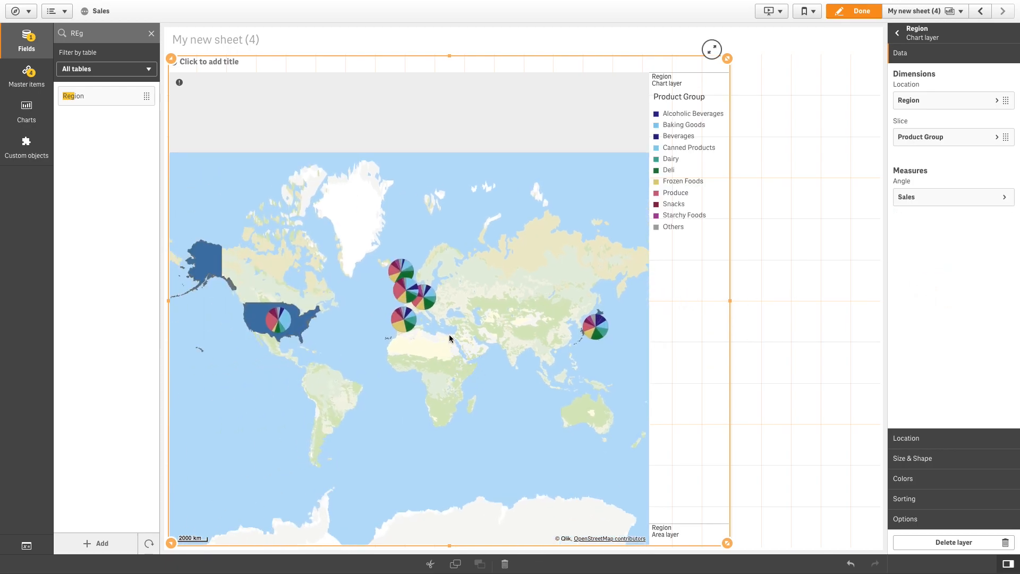
- Limit the Product Group slices to the top 5 and hide the Others slice
left_click(942, 137)
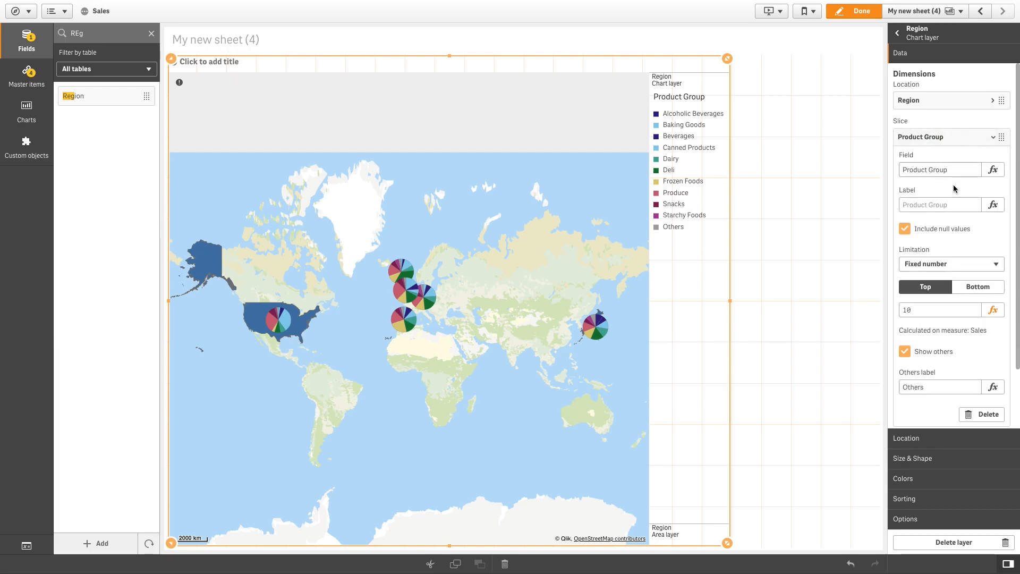
left_click(939, 309)
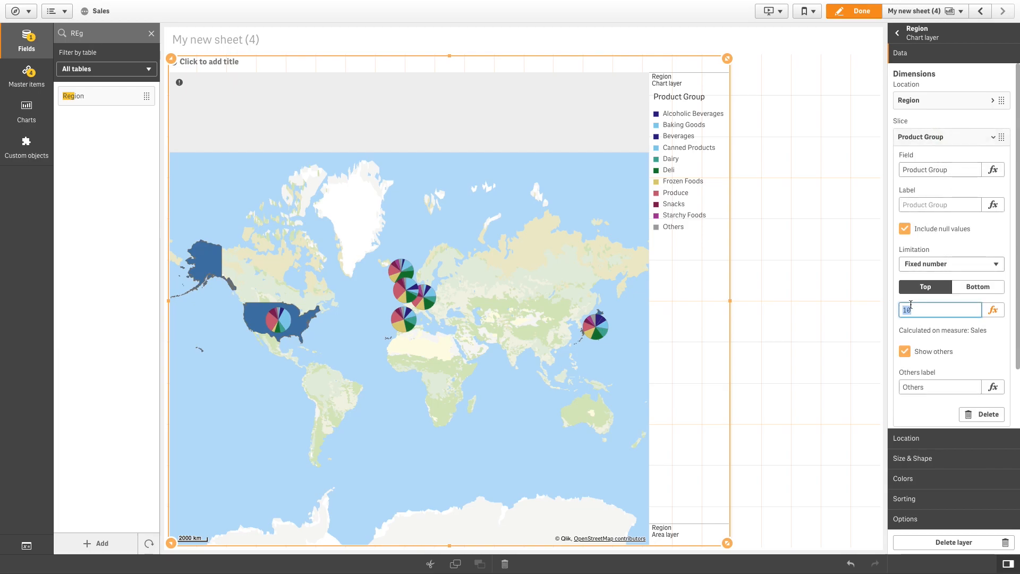
type("5")
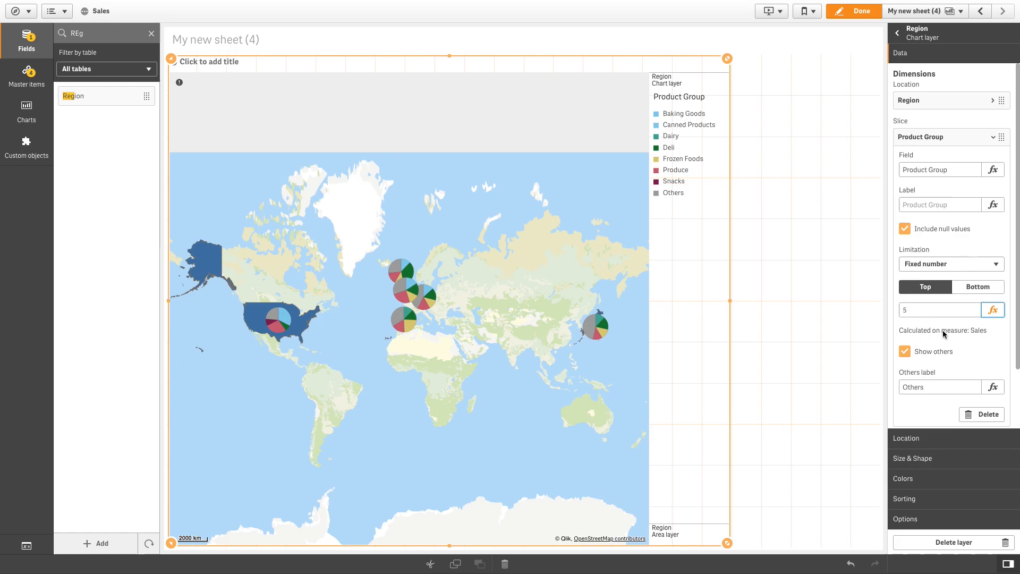
left_click(905, 351)
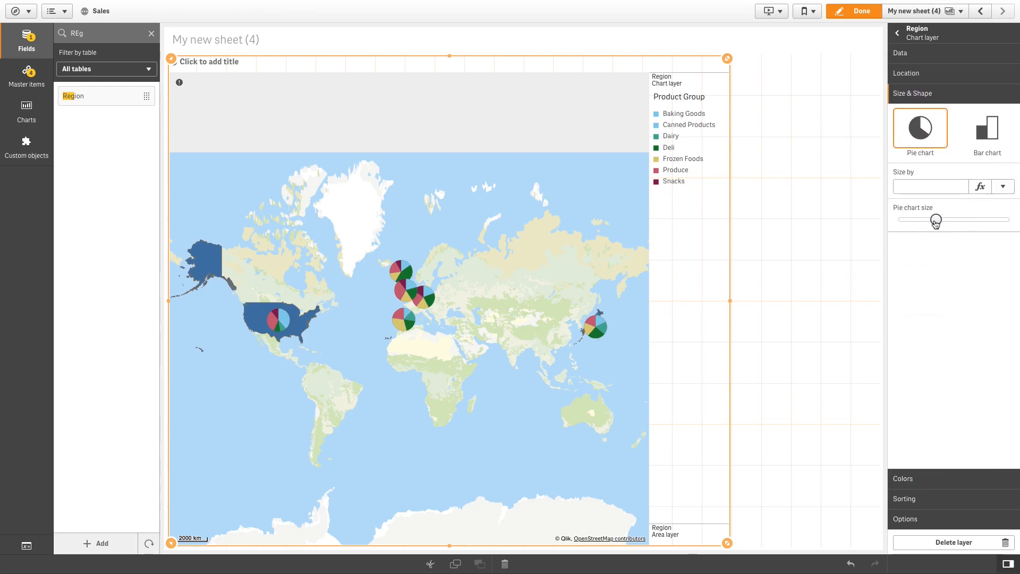
- Size the pies by Margin and narrow the pie size range slider
left_click(1003, 186)
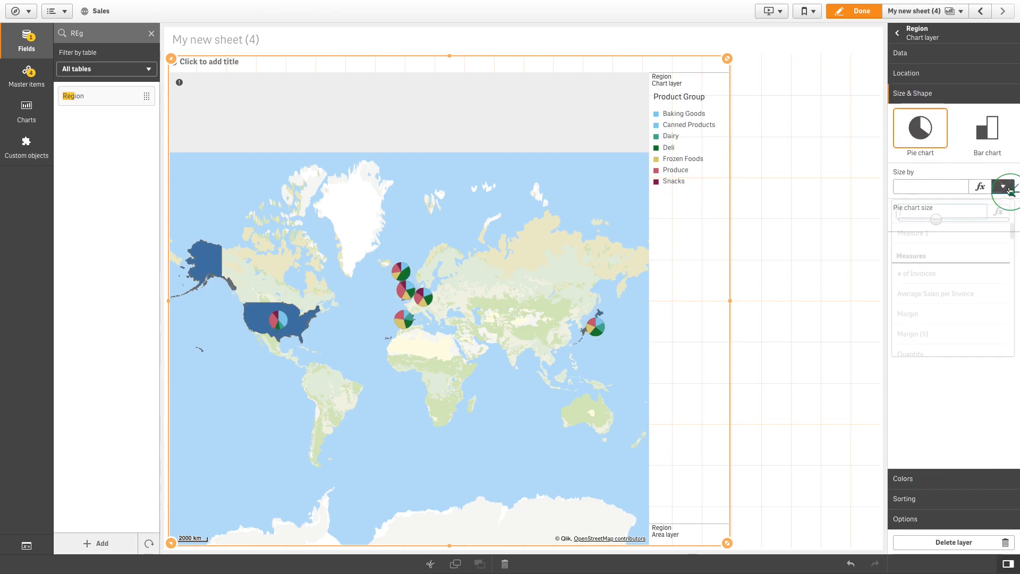
left_click(1003, 201)
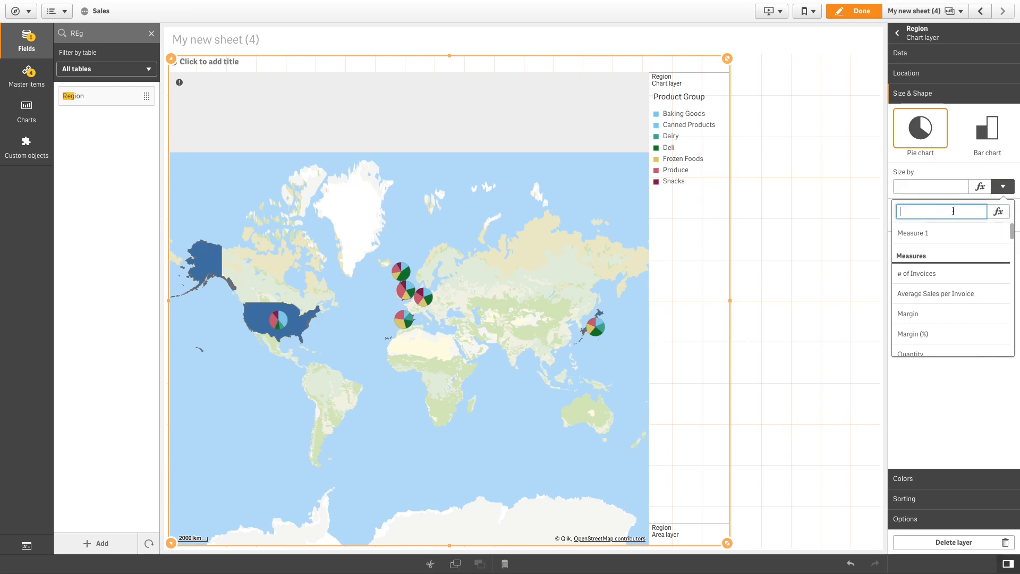
left_click(907, 313)
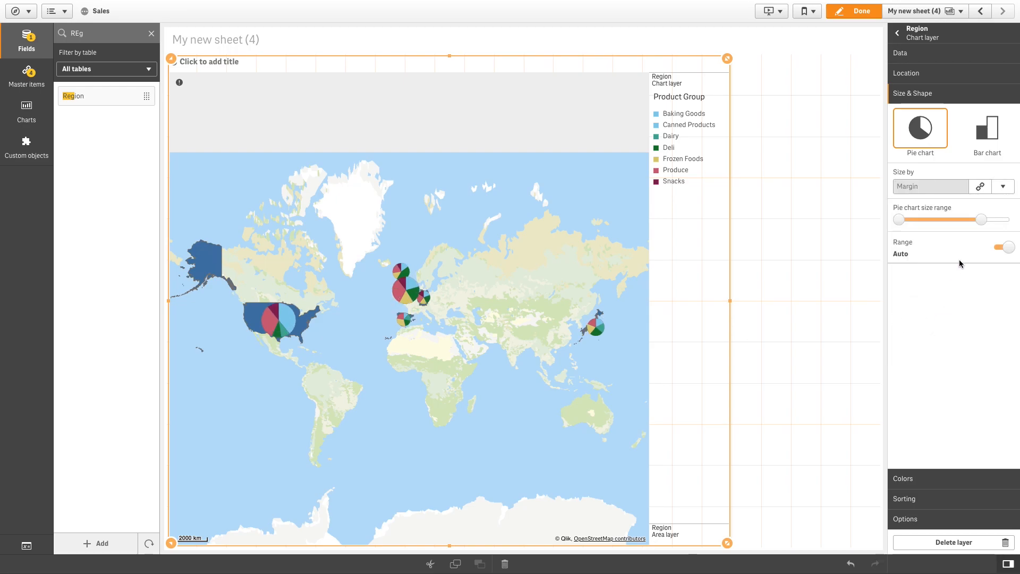
left_click_drag(981, 219, 964, 220)
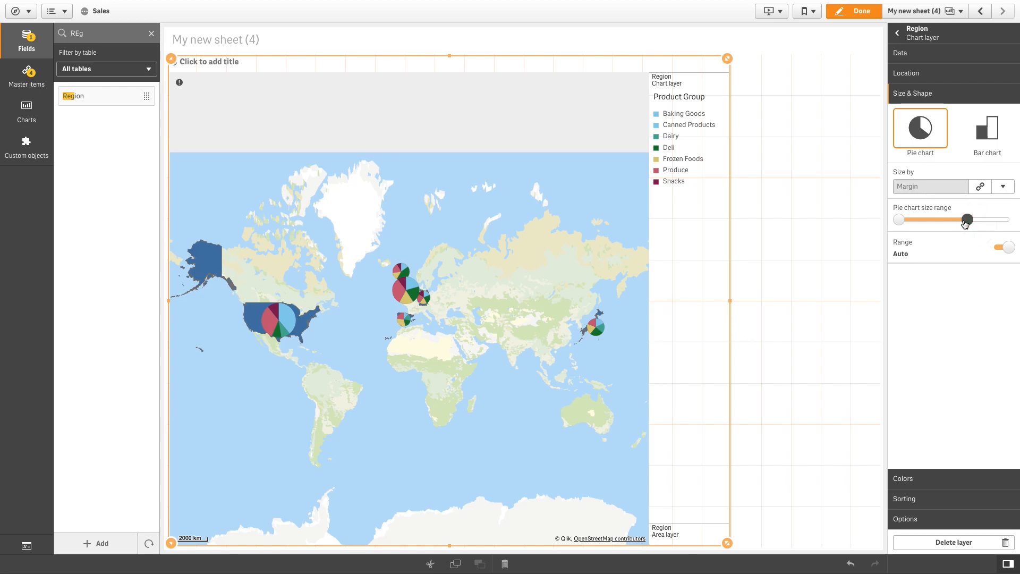
left_click_drag(966, 220, 959, 220)
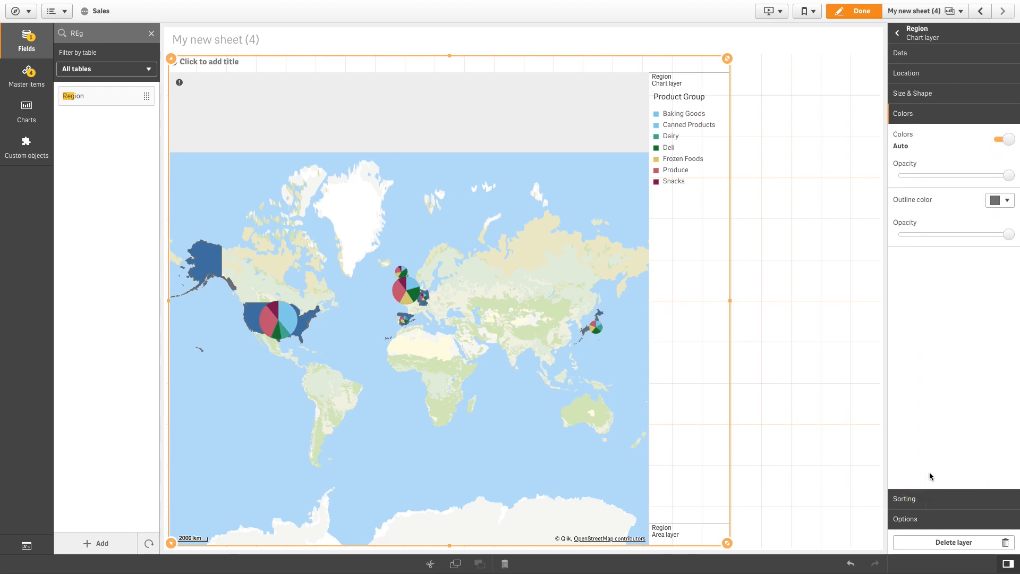
- Color the pie slices by the Margin measure and finish editing the sheet
left_click(1004, 139)
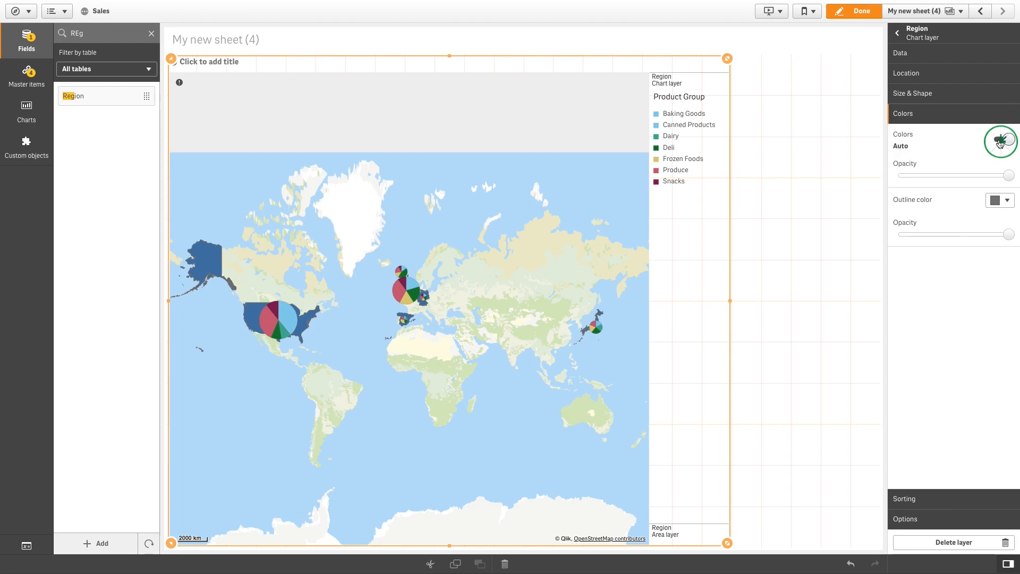
left_click(1002, 140)
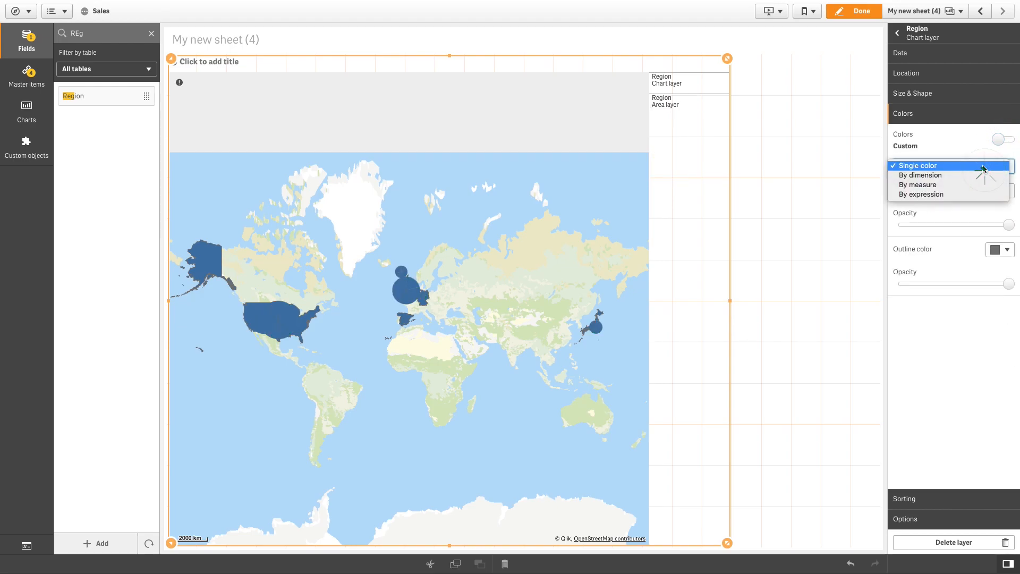
left_click(917, 184)
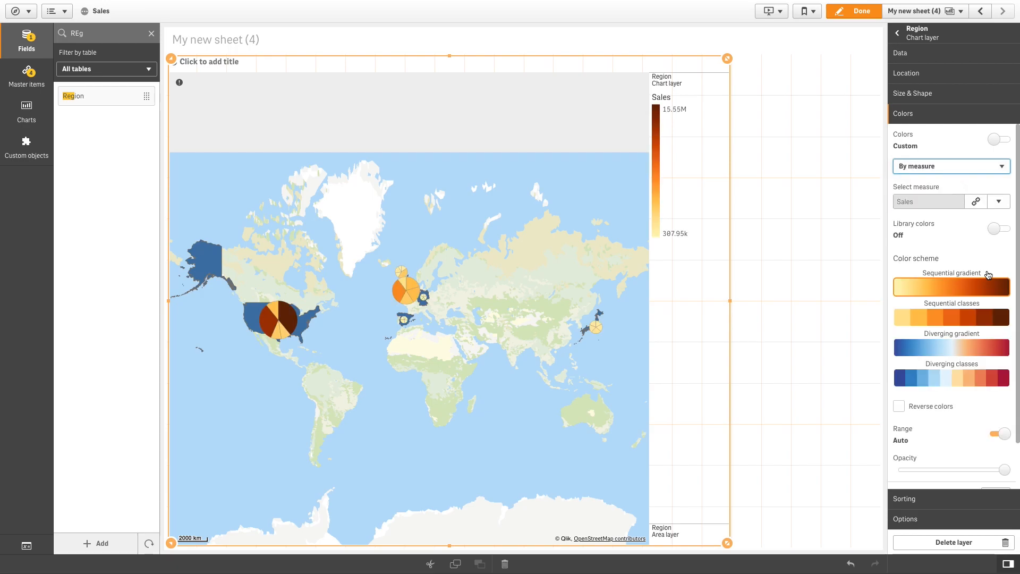
left_click(998, 202)
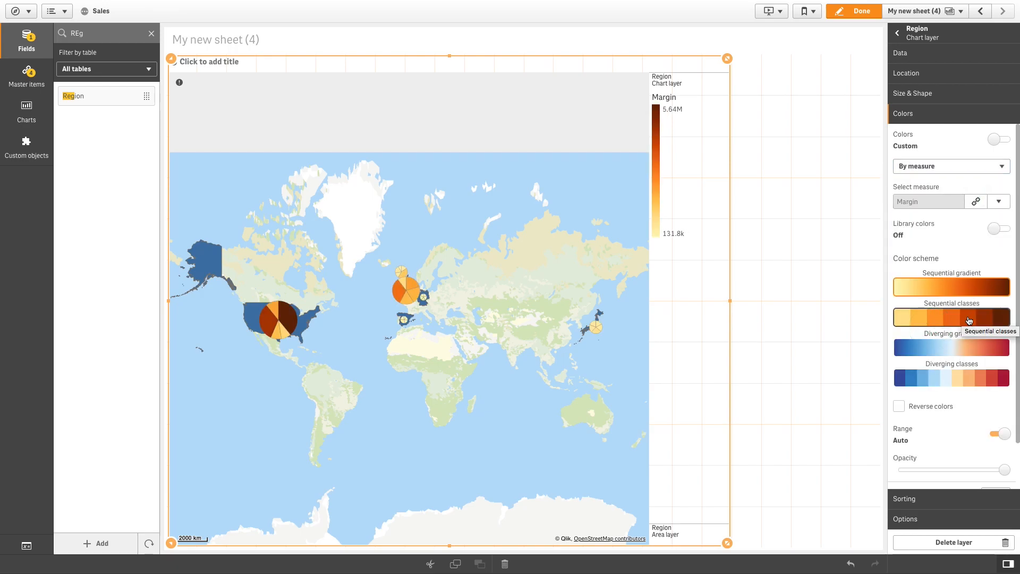
left_click(862, 10)
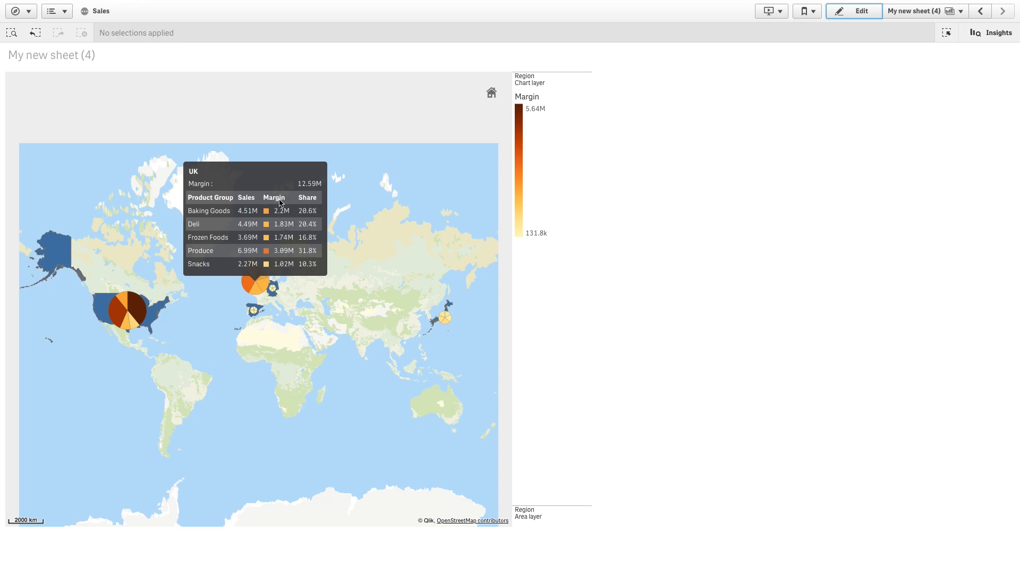
mouse_move(266, 249)
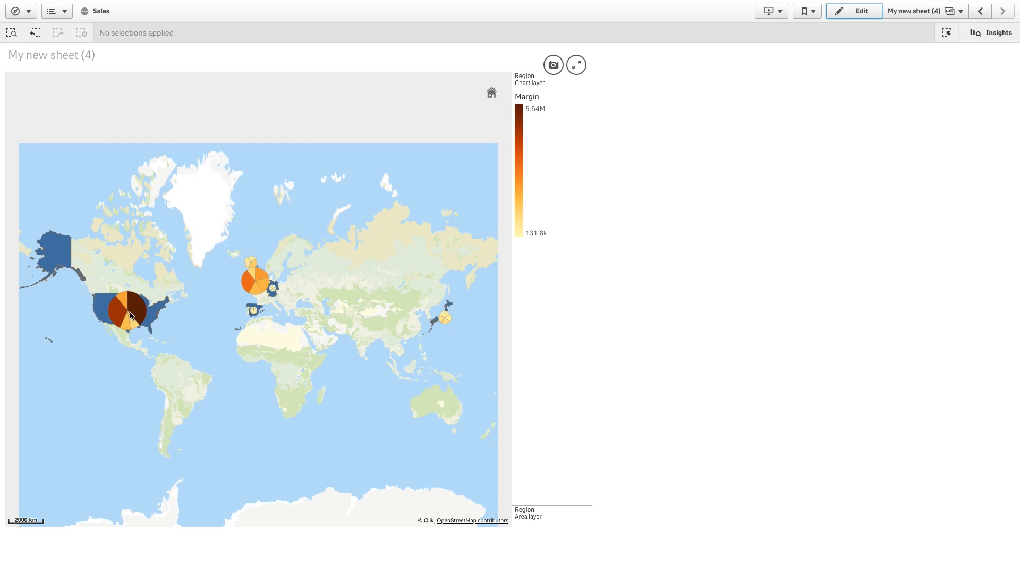
mouse_move(130, 315)
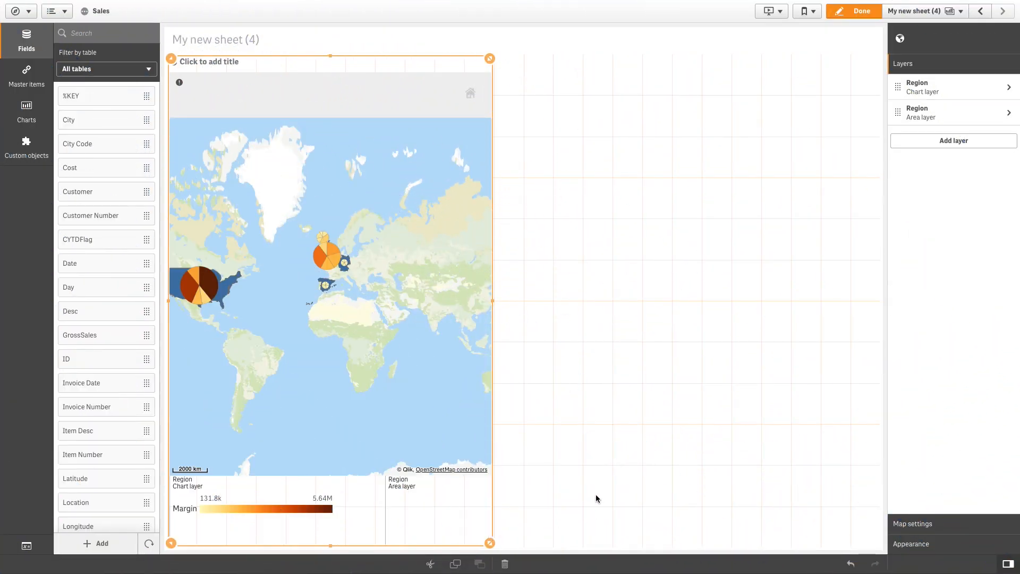
- Place a Map in the empty right half and add Region as area, then chart layer
left_click(26, 118)
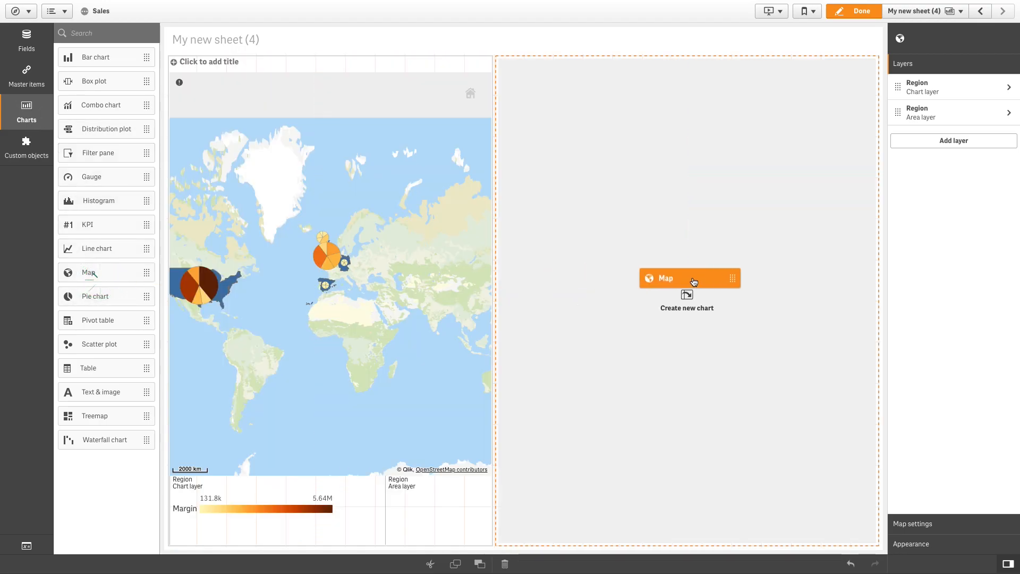
left_click(687, 278)
type("Reg")
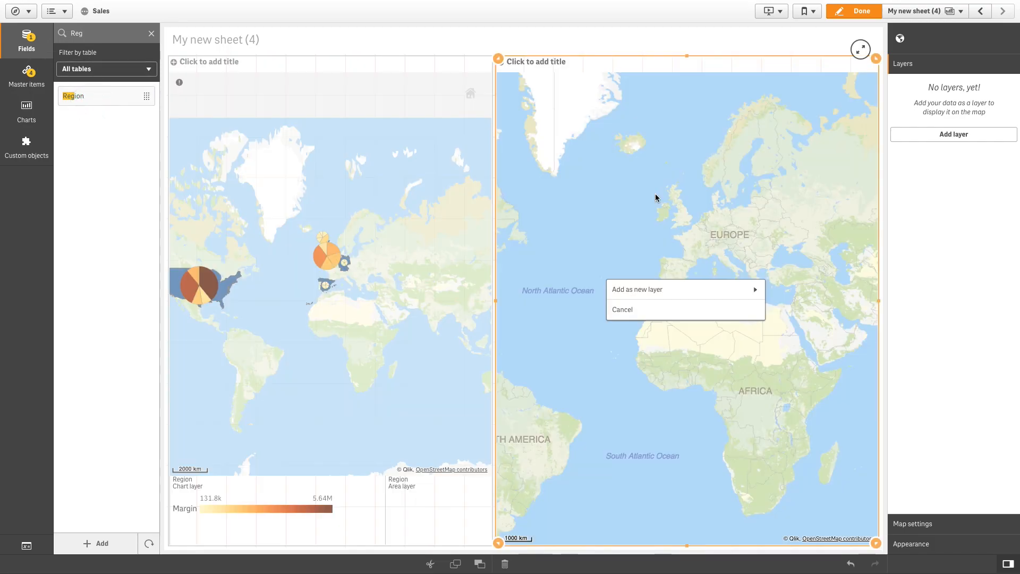
left_click(638, 290)
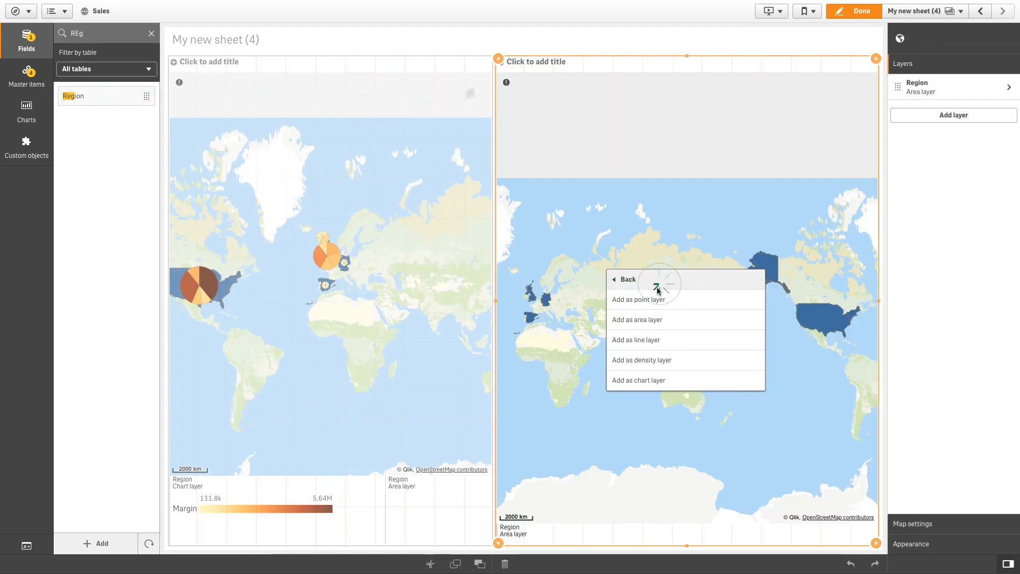
left_click(639, 380)
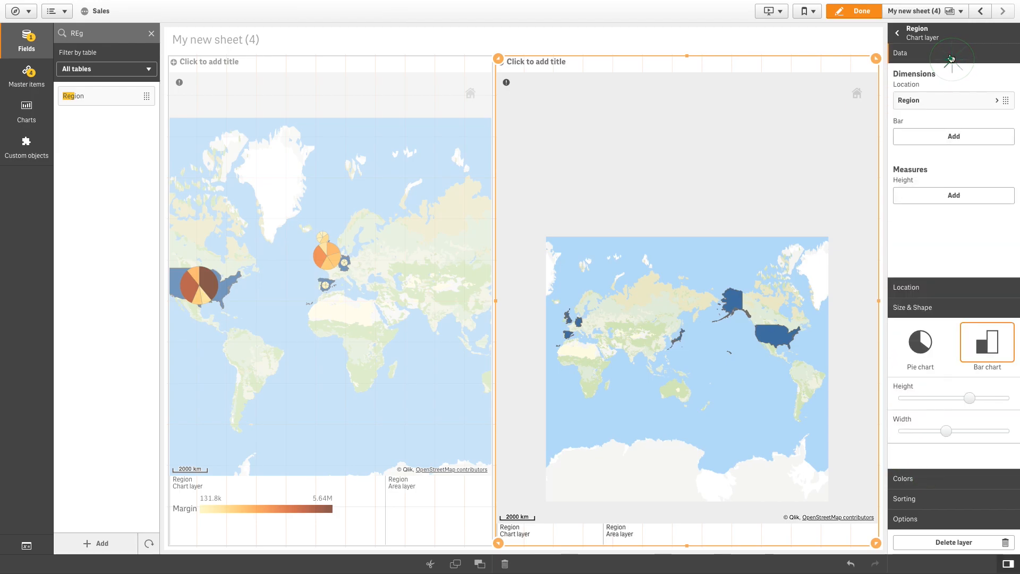
- Draw bars by Product Type with Sales as the bar height measure
left_click(954, 137)
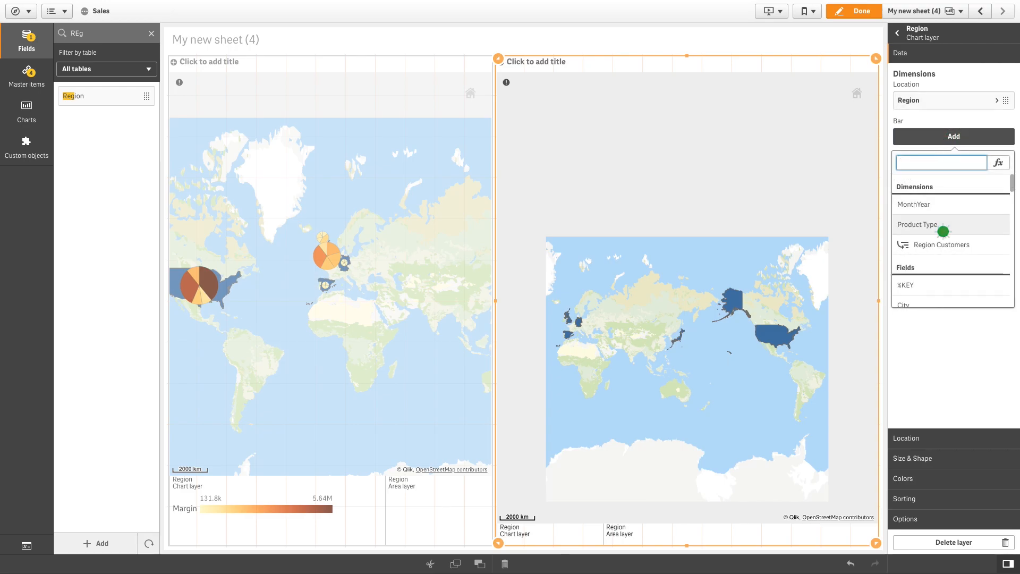
left_click(917, 224)
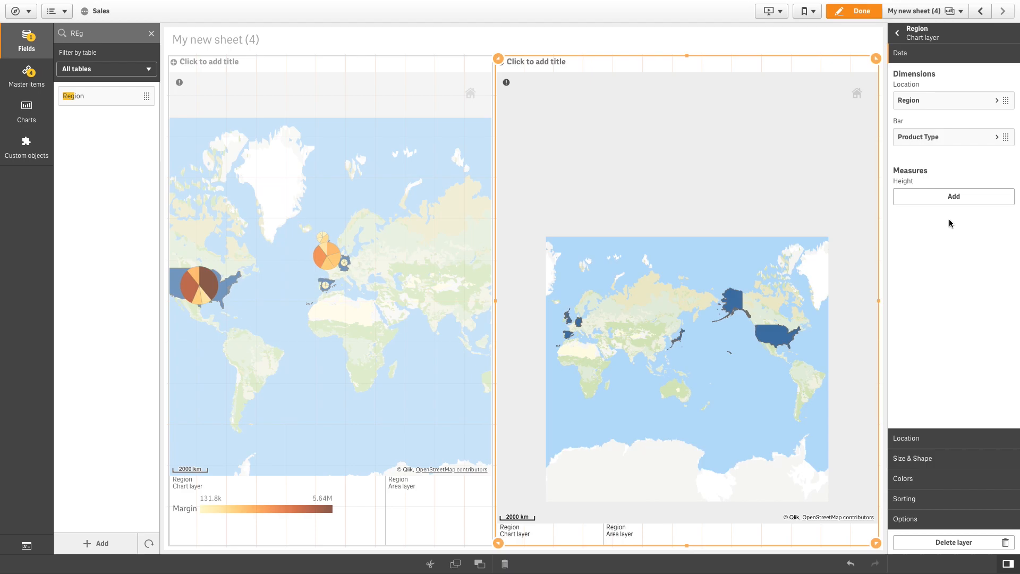
left_click(954, 197)
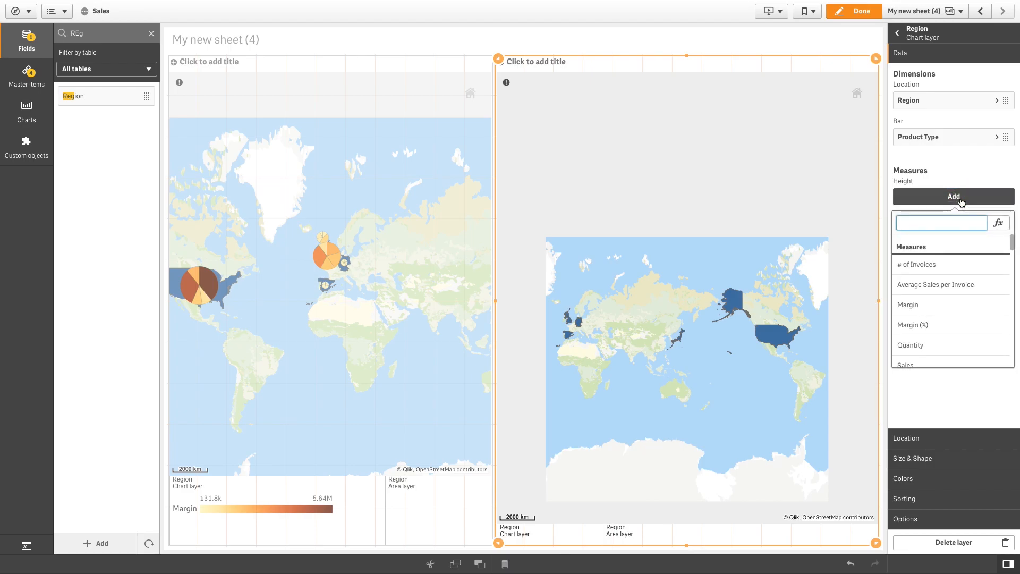
type("Sa")
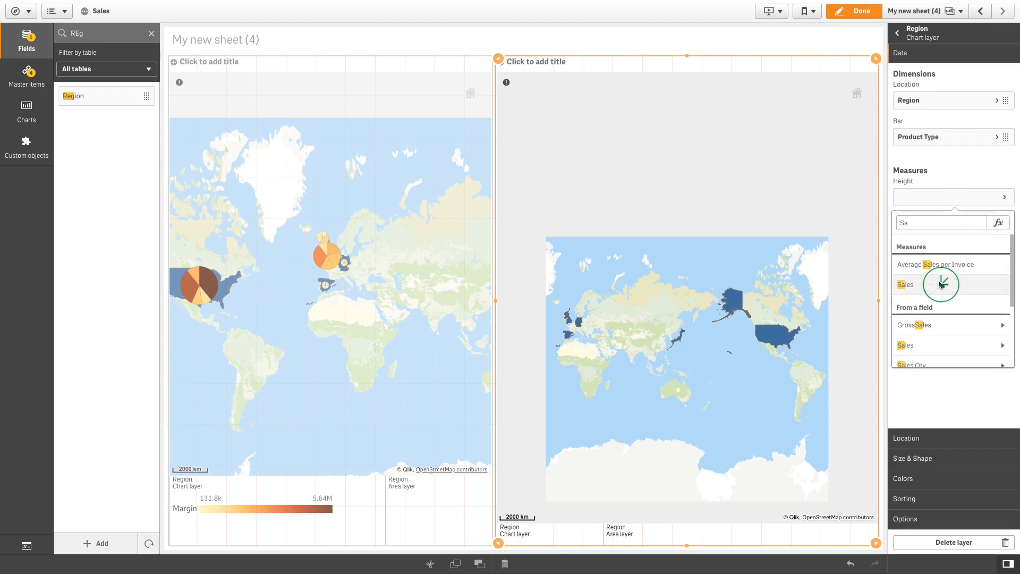
left_click(905, 285)
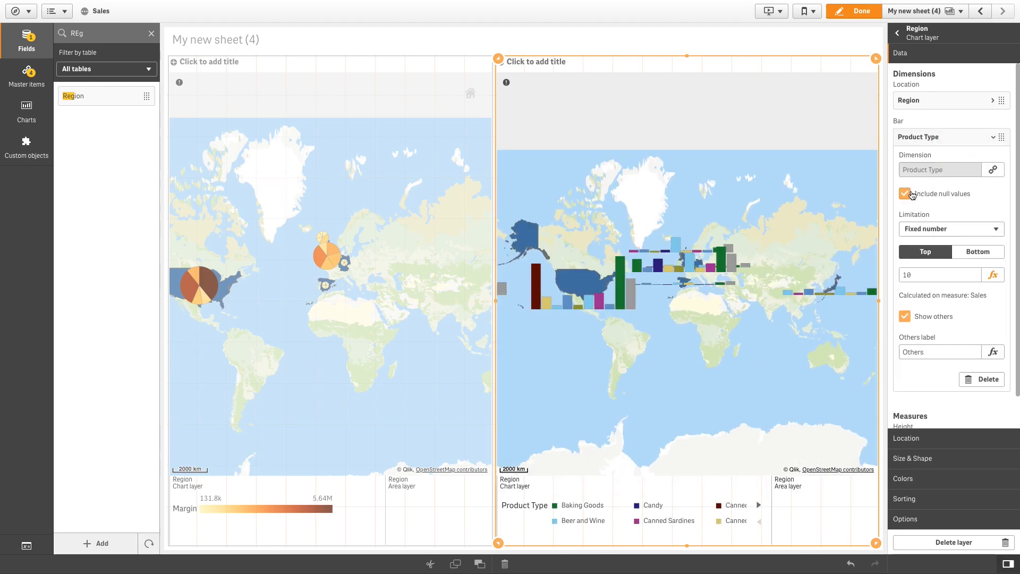
- Exclude null Product Types and limit the bars to the top 3 types
left_click(904, 193)
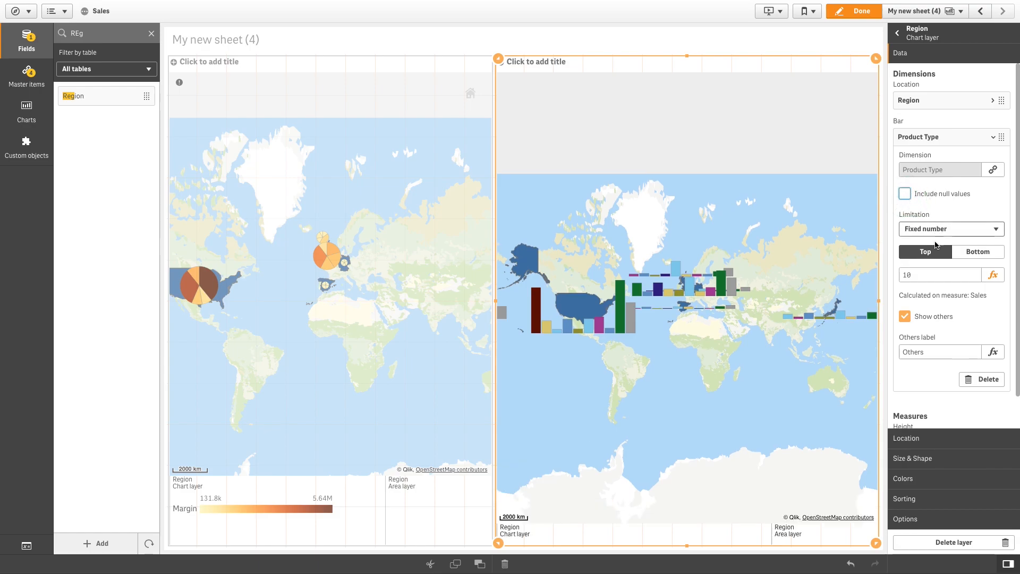
type("3")
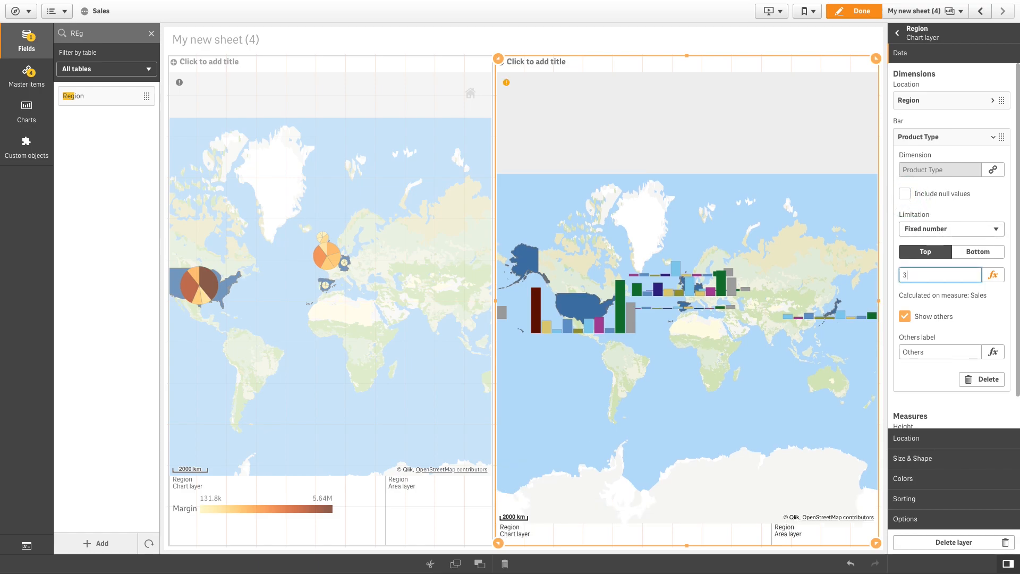
left_click(904, 316)
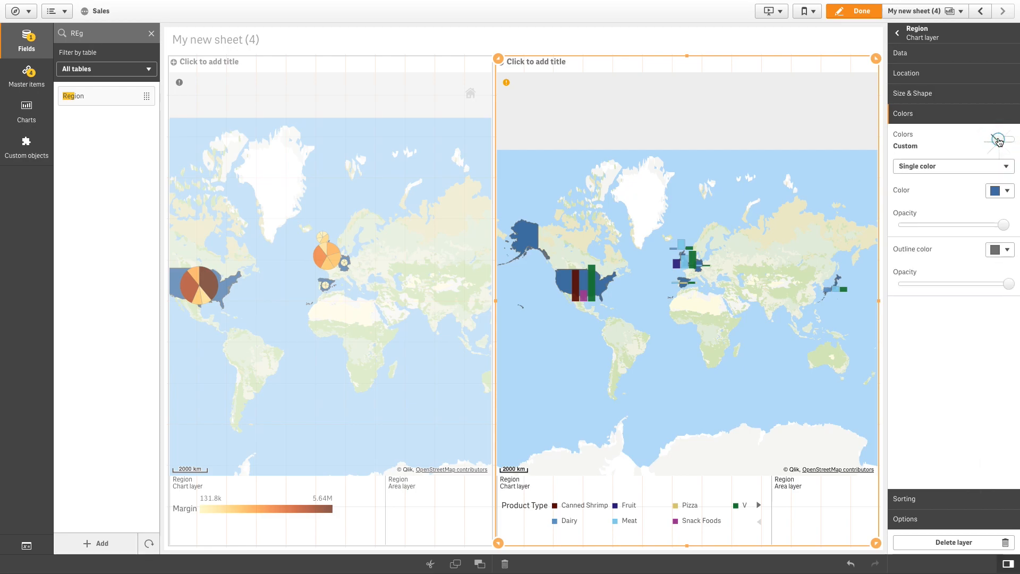
- Color bars by the Sales measure, sort Sales above Product Type, and finish editing
left_click(953, 166)
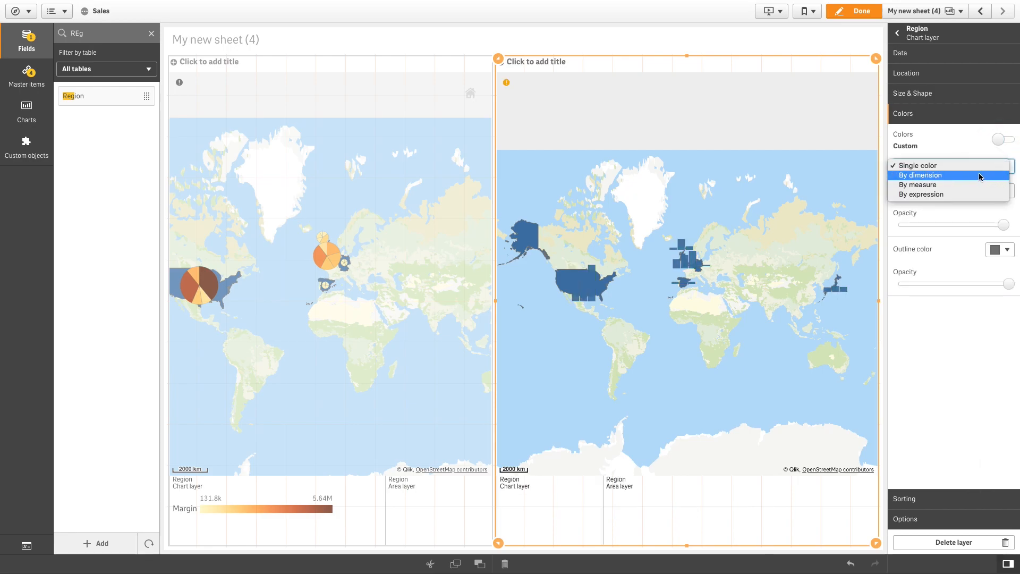
left_click(918, 184)
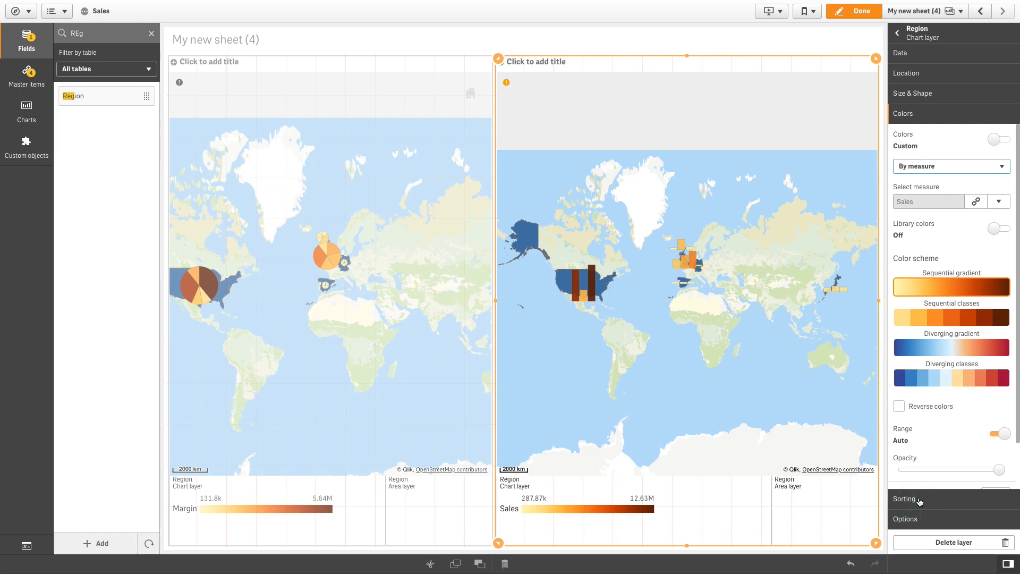
left_click(919, 499)
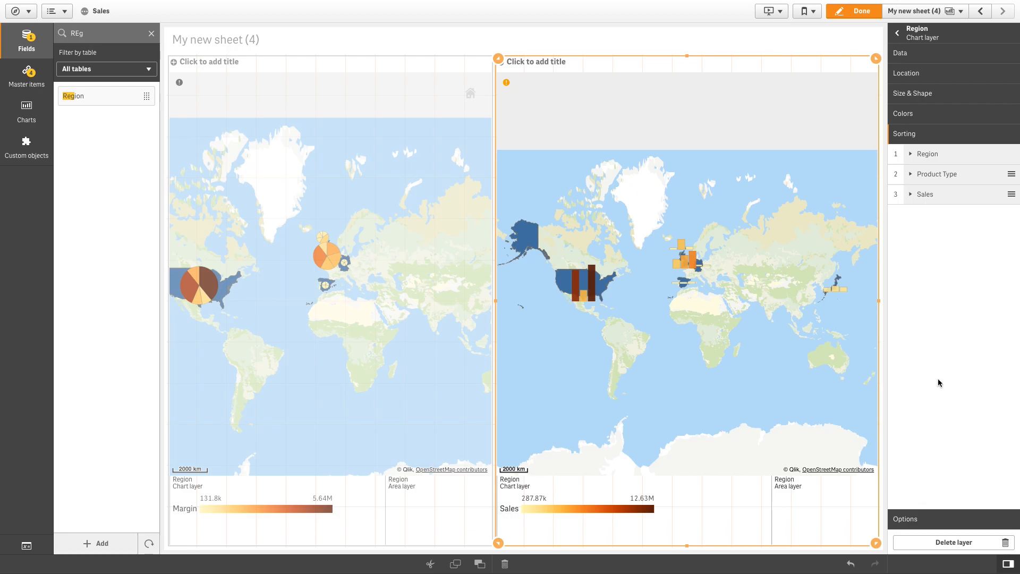
left_click_drag(1009, 174, 1010, 193)
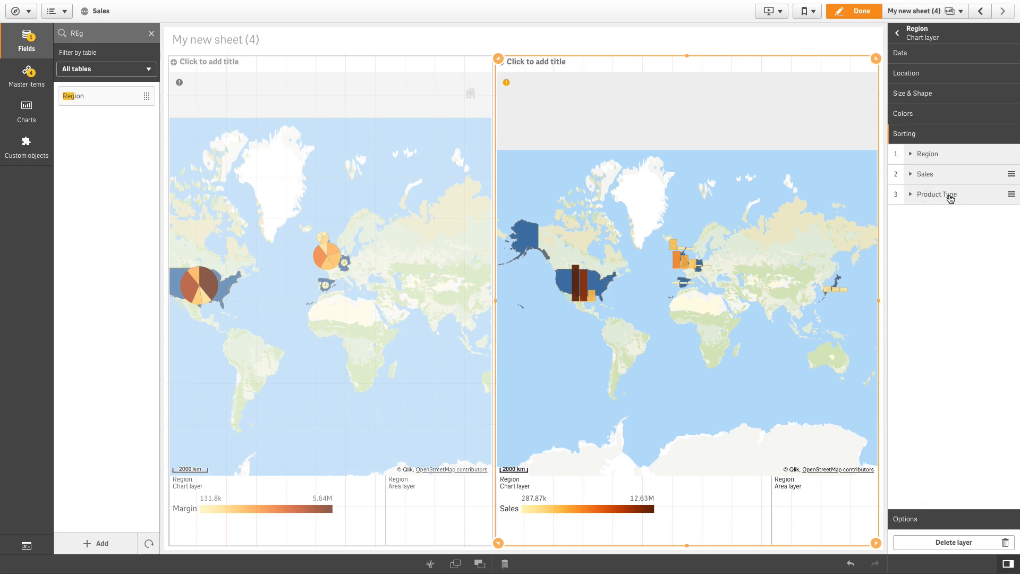
left_click(862, 11)
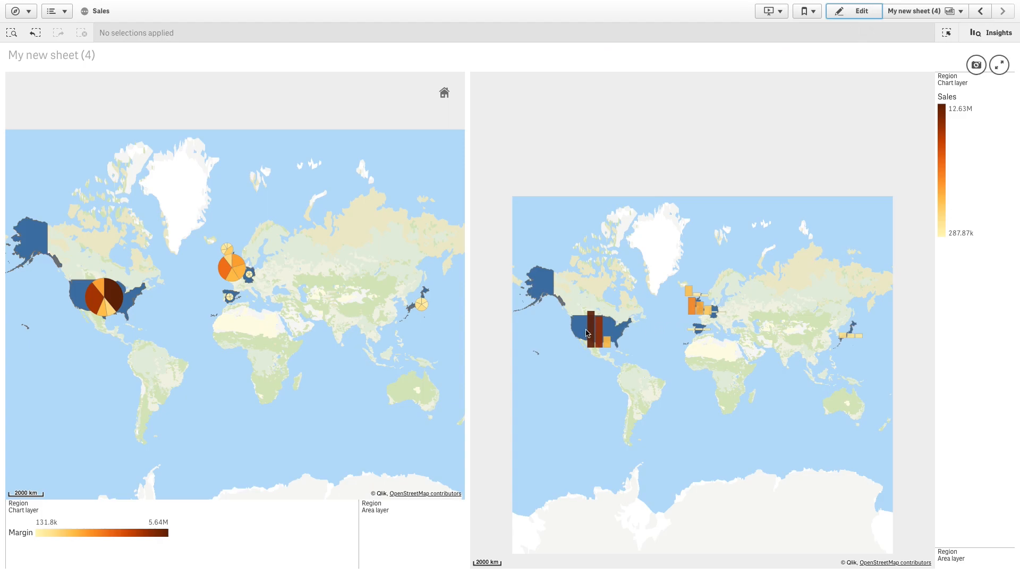
mouse_move(593, 333)
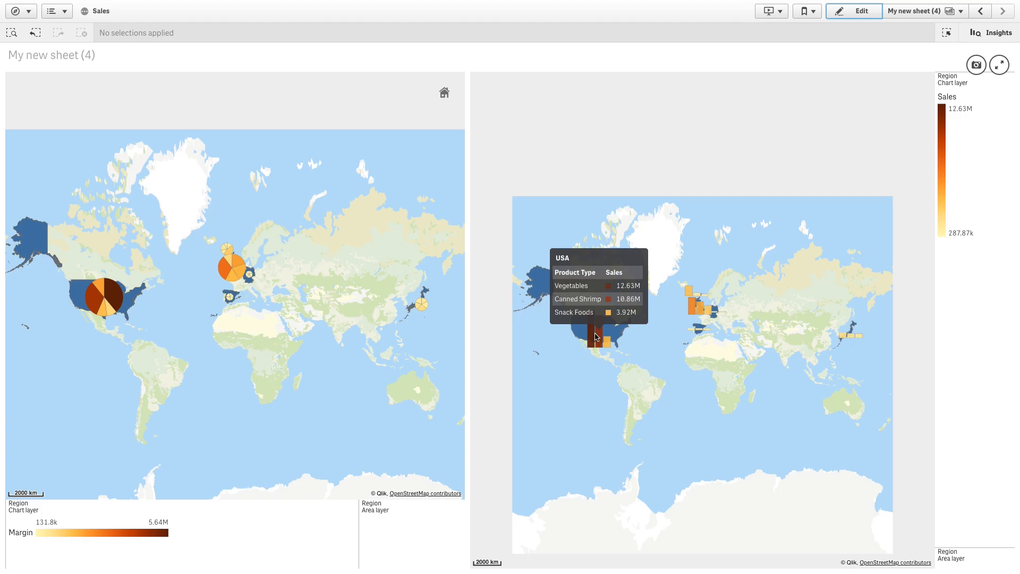
mouse_move(701, 310)
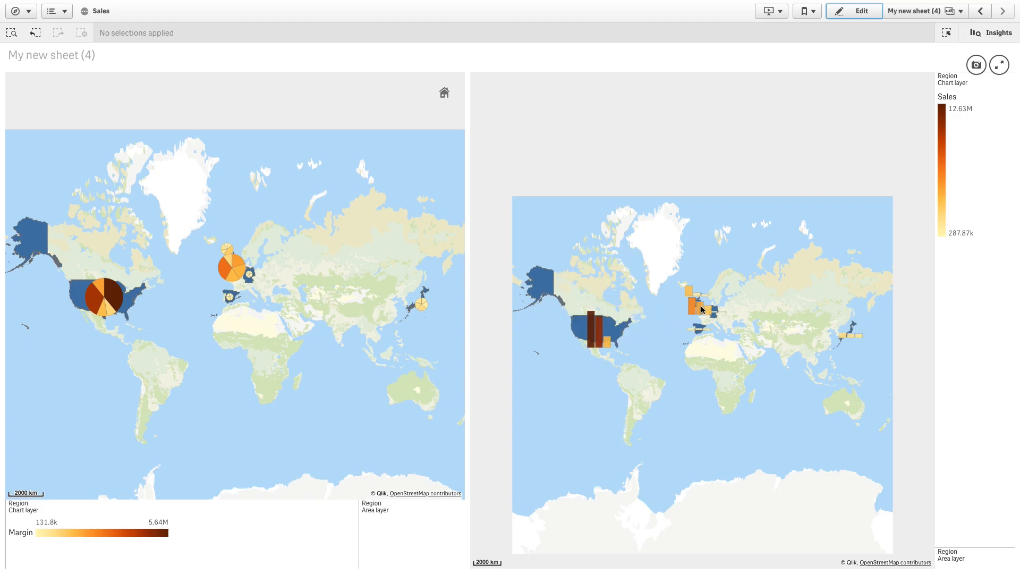
mouse_move(846, 337)
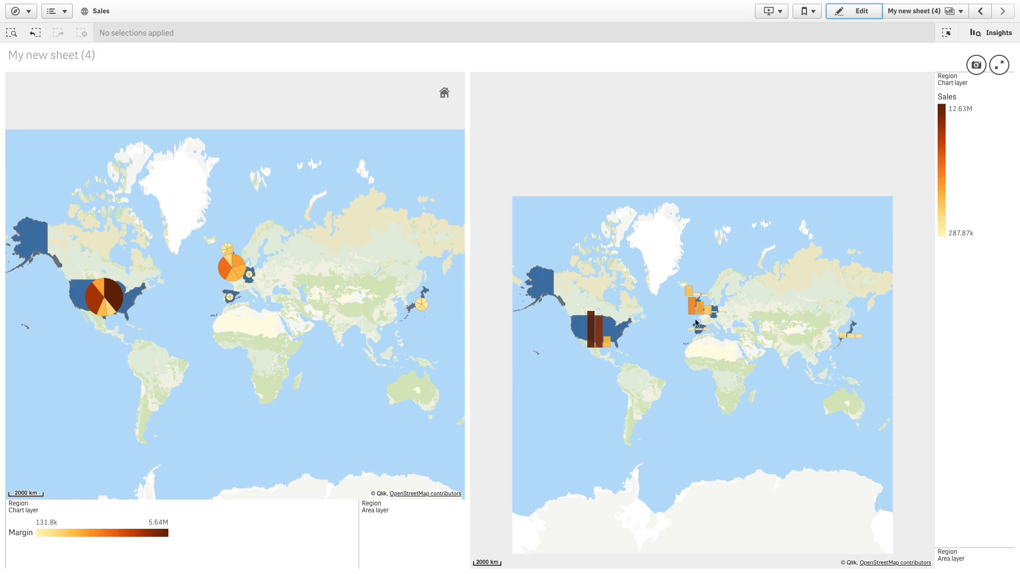
mouse_move(728, 313)
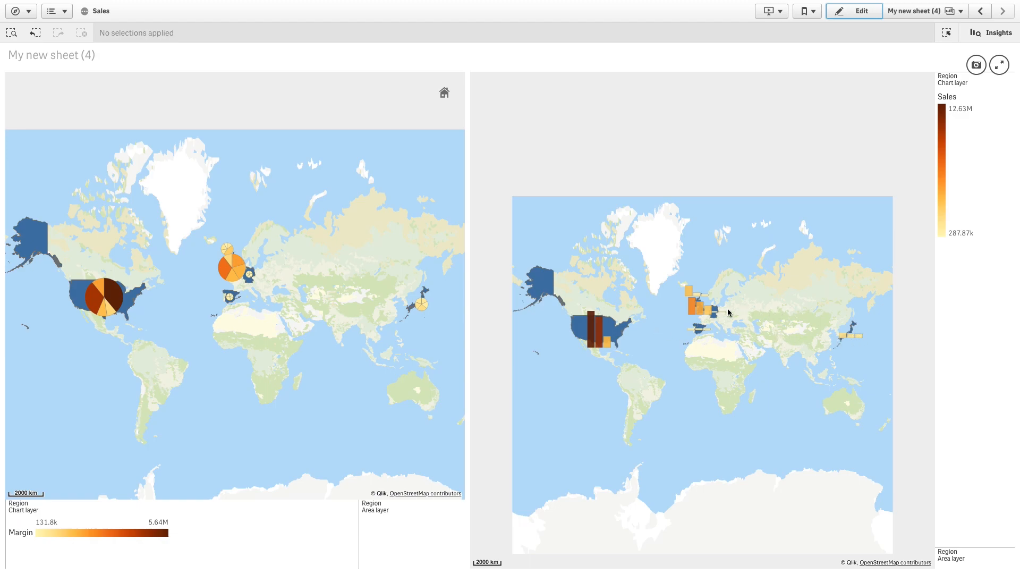